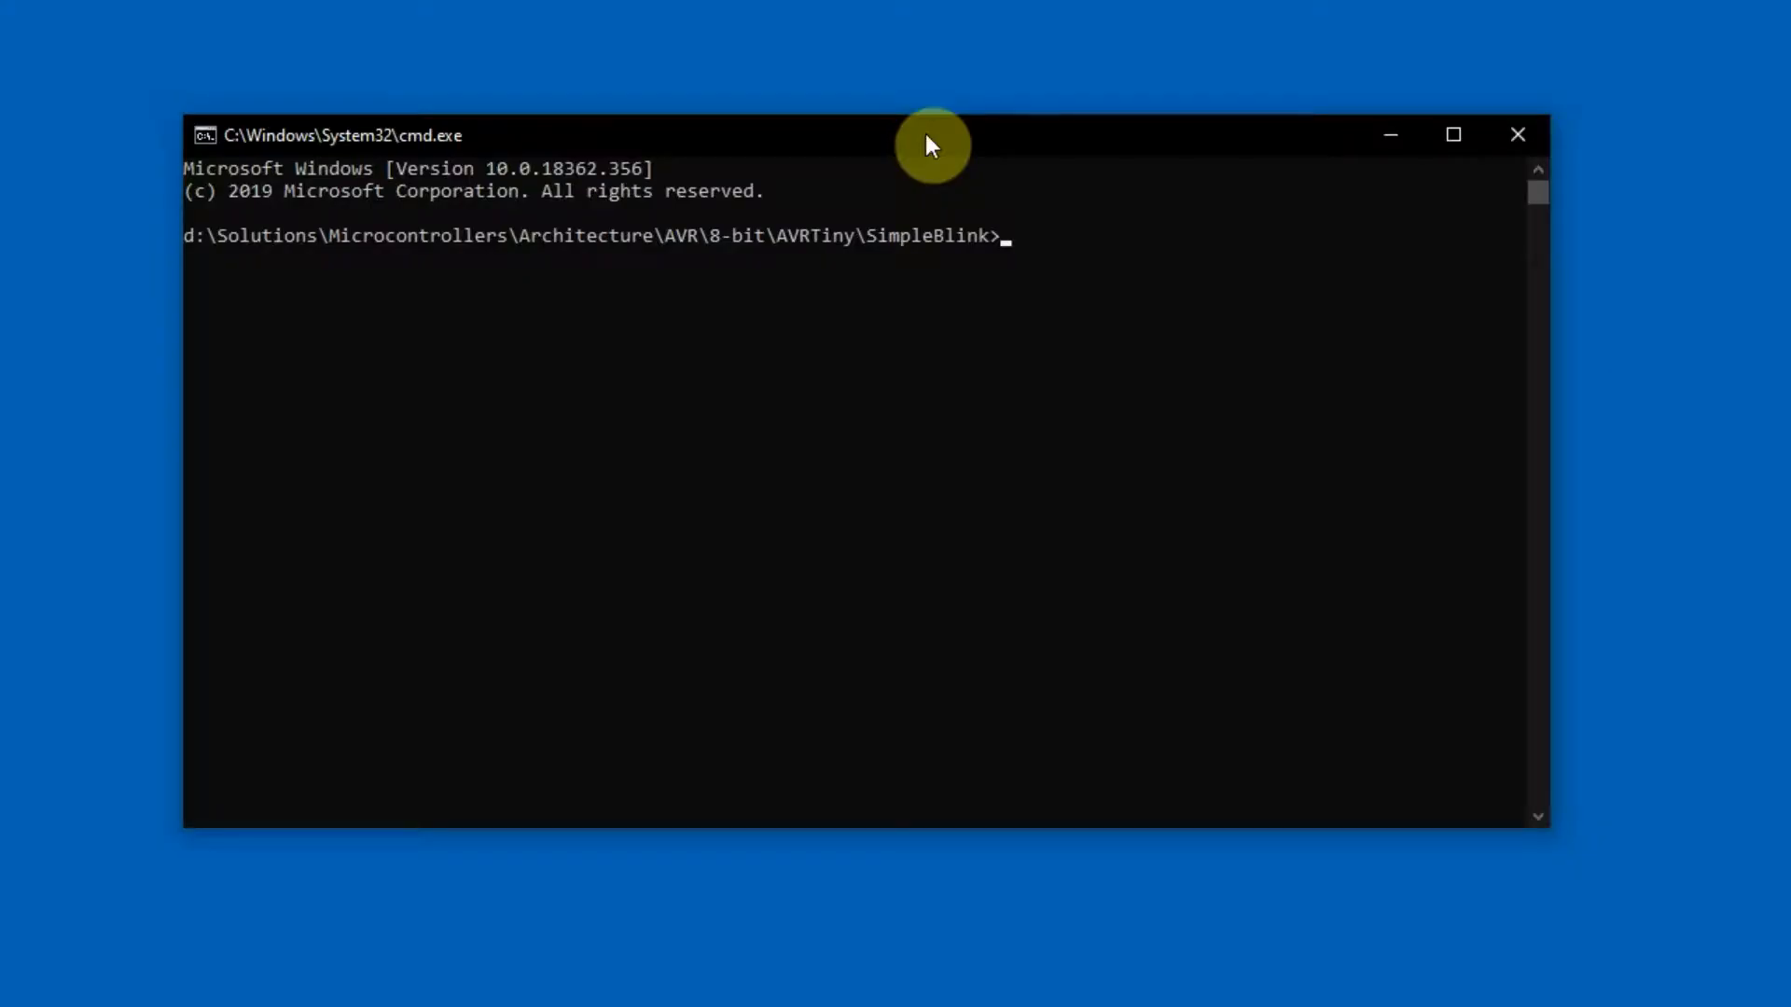
Launch VS Code on the SimpleBlink folder from the Command Prompt with 'code .'
type("co")
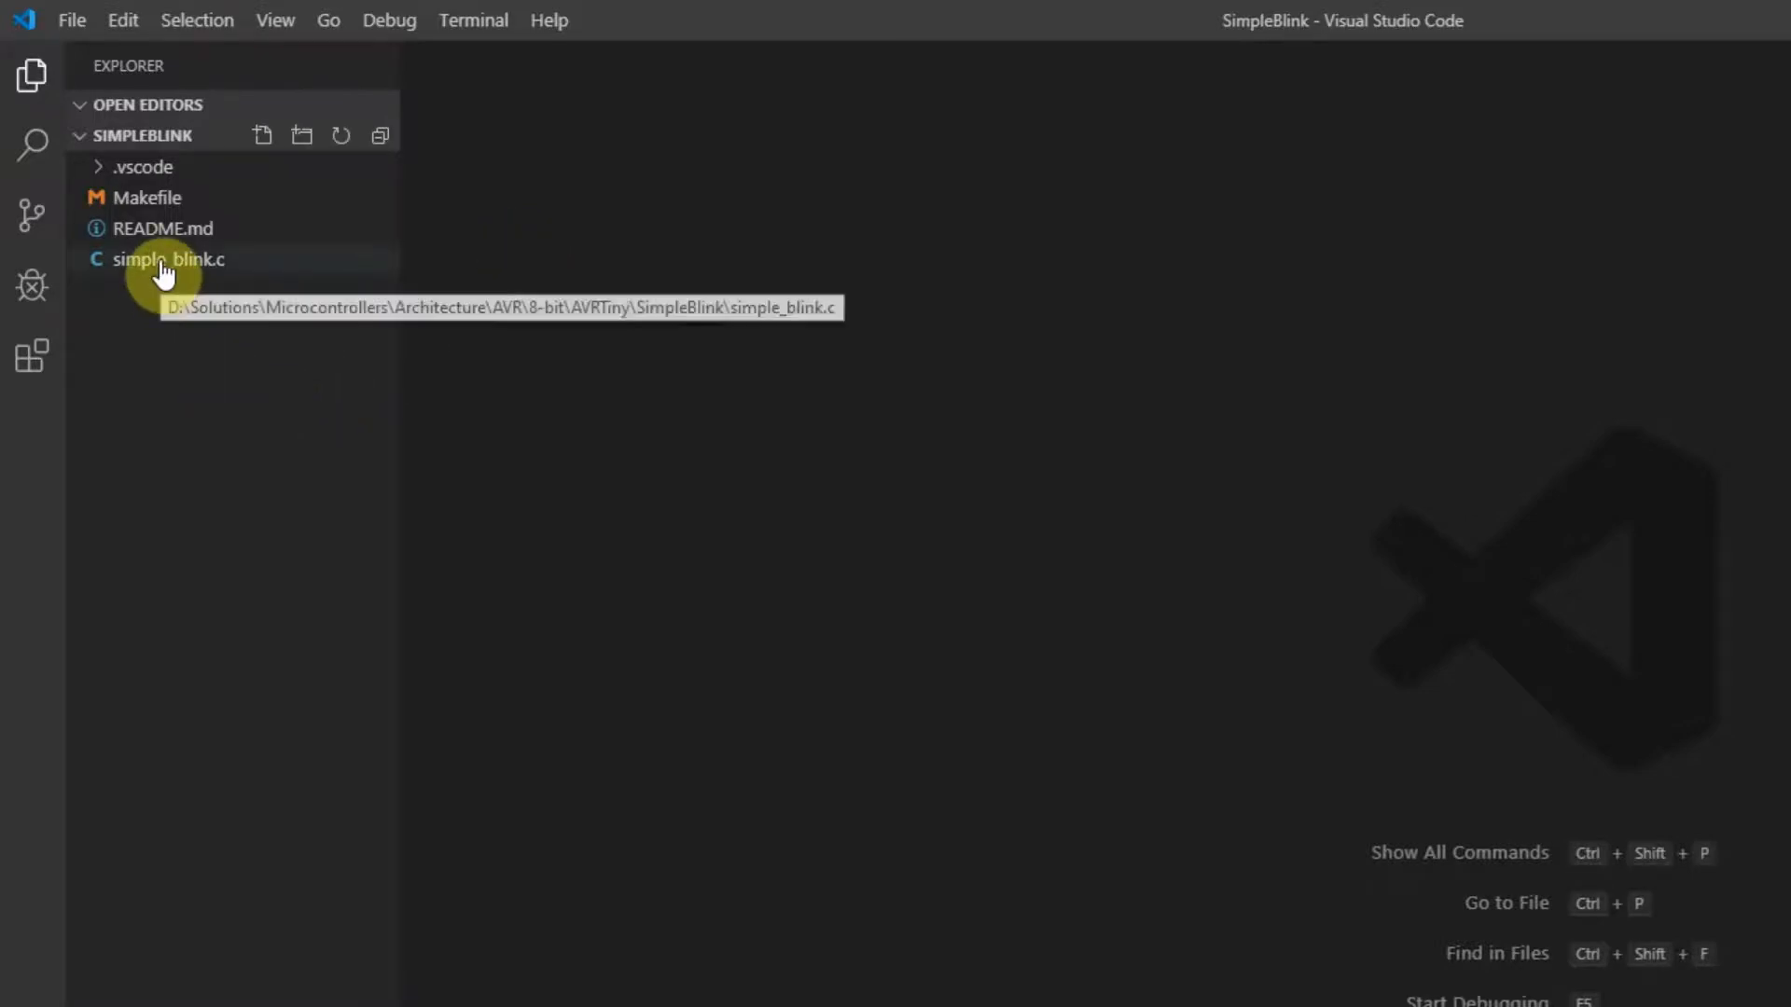
Review simple_blink.c, noting the one-second delay line in the blink loop
left_click(168, 260)
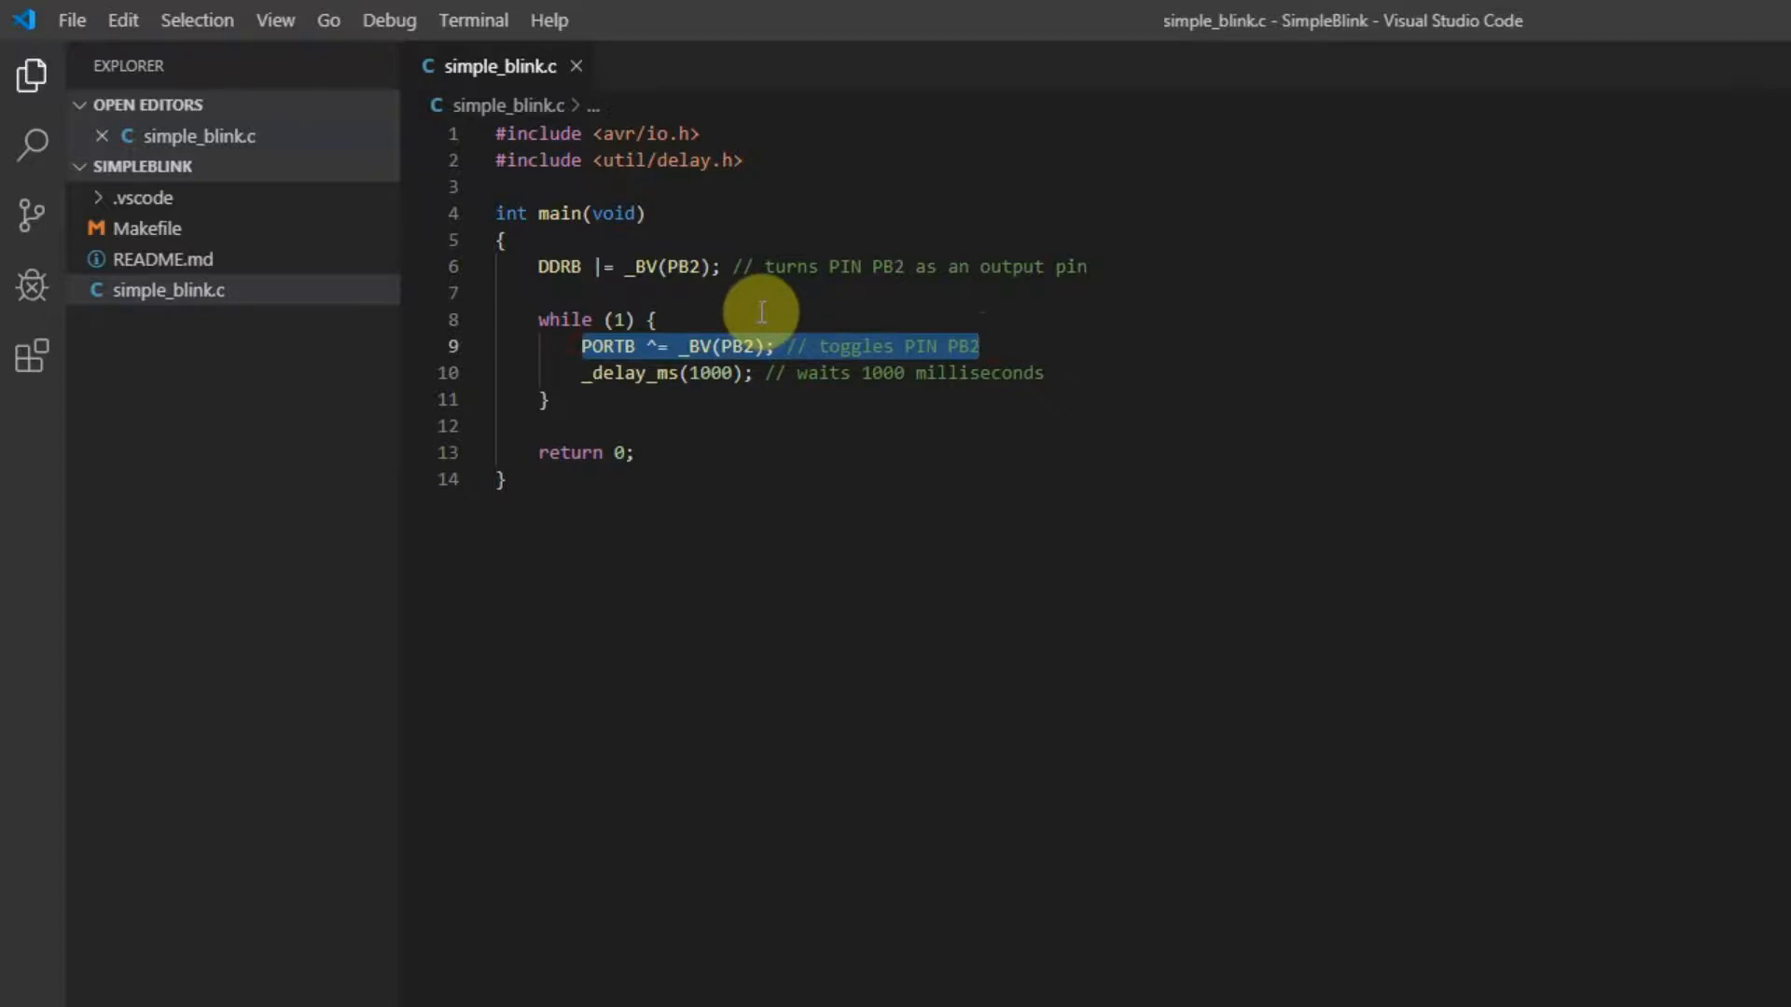
mouse_move(694, 420)
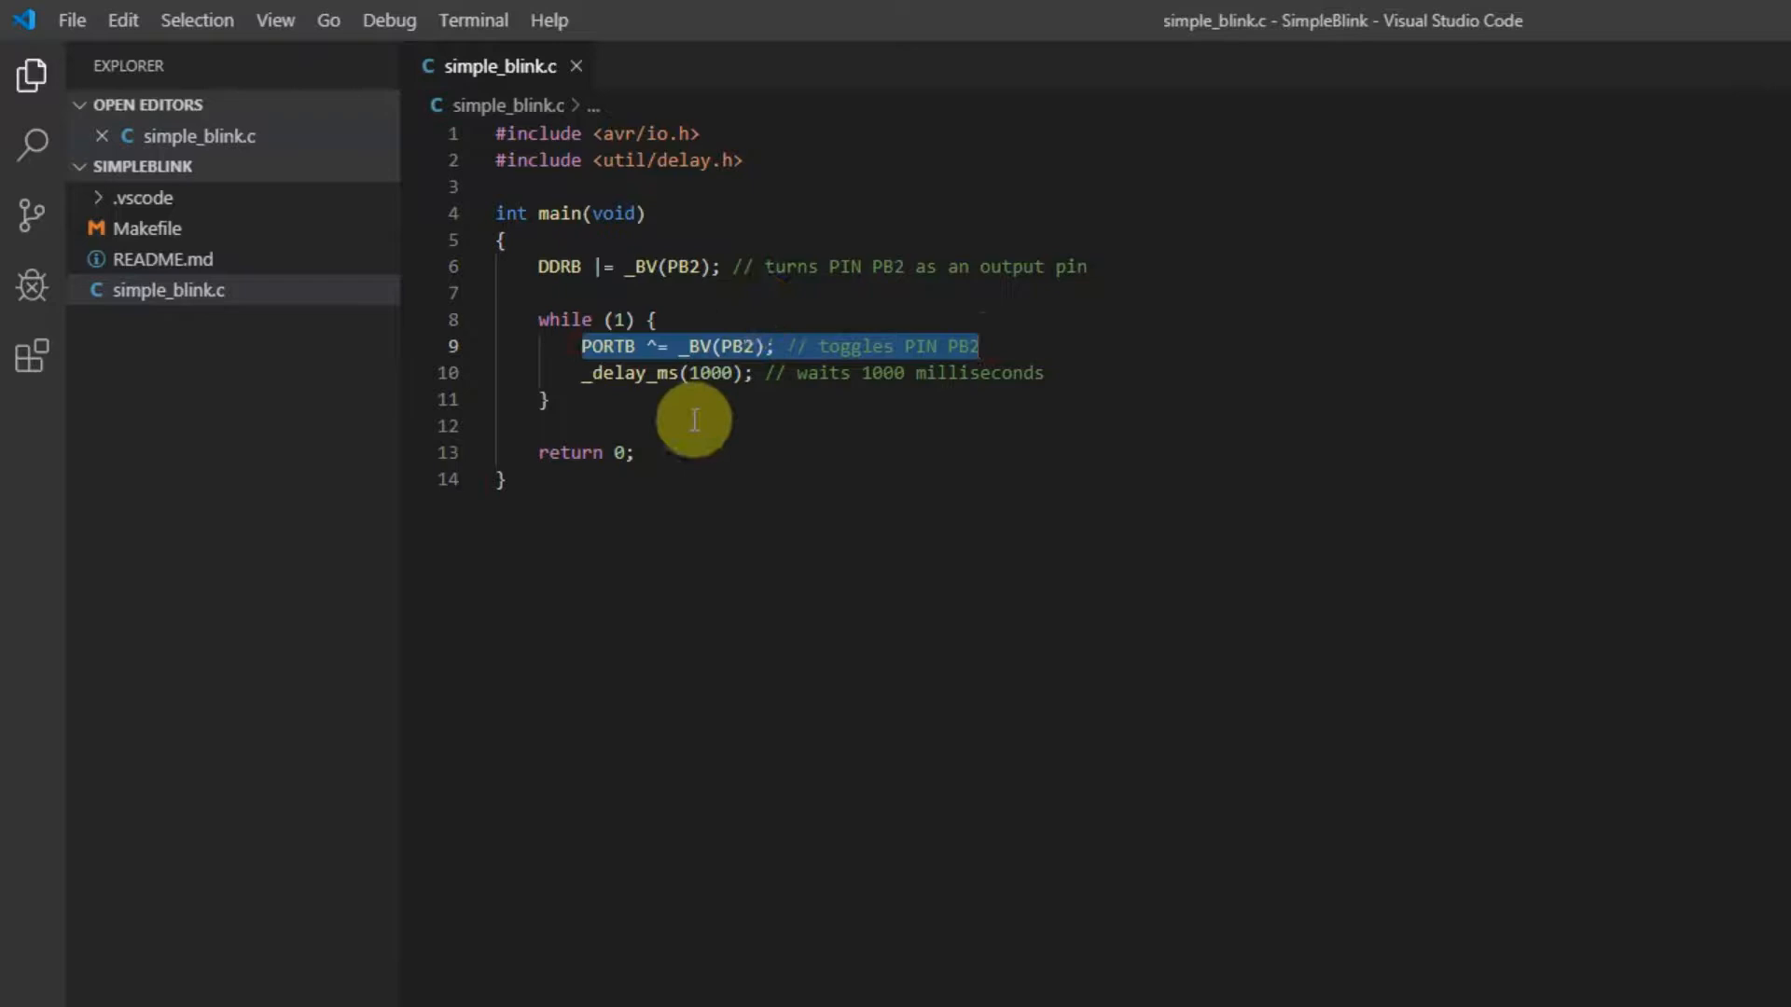
left_click(582, 400)
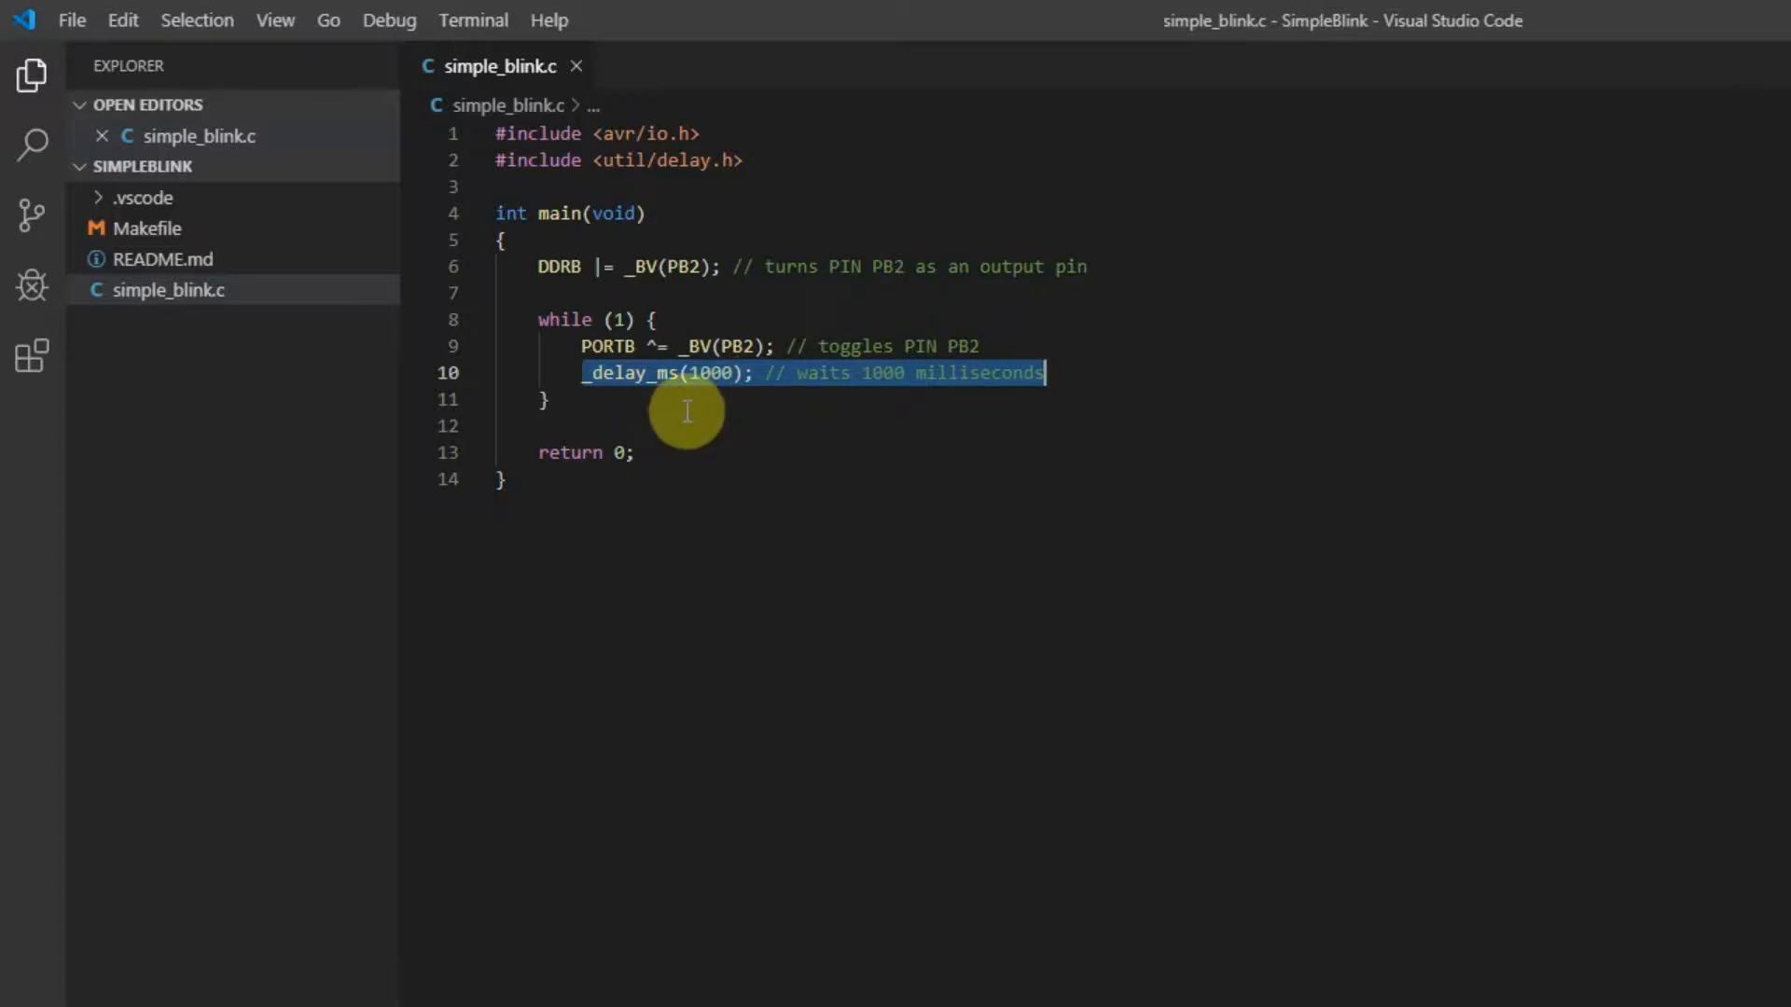
mouse_move(675, 414)
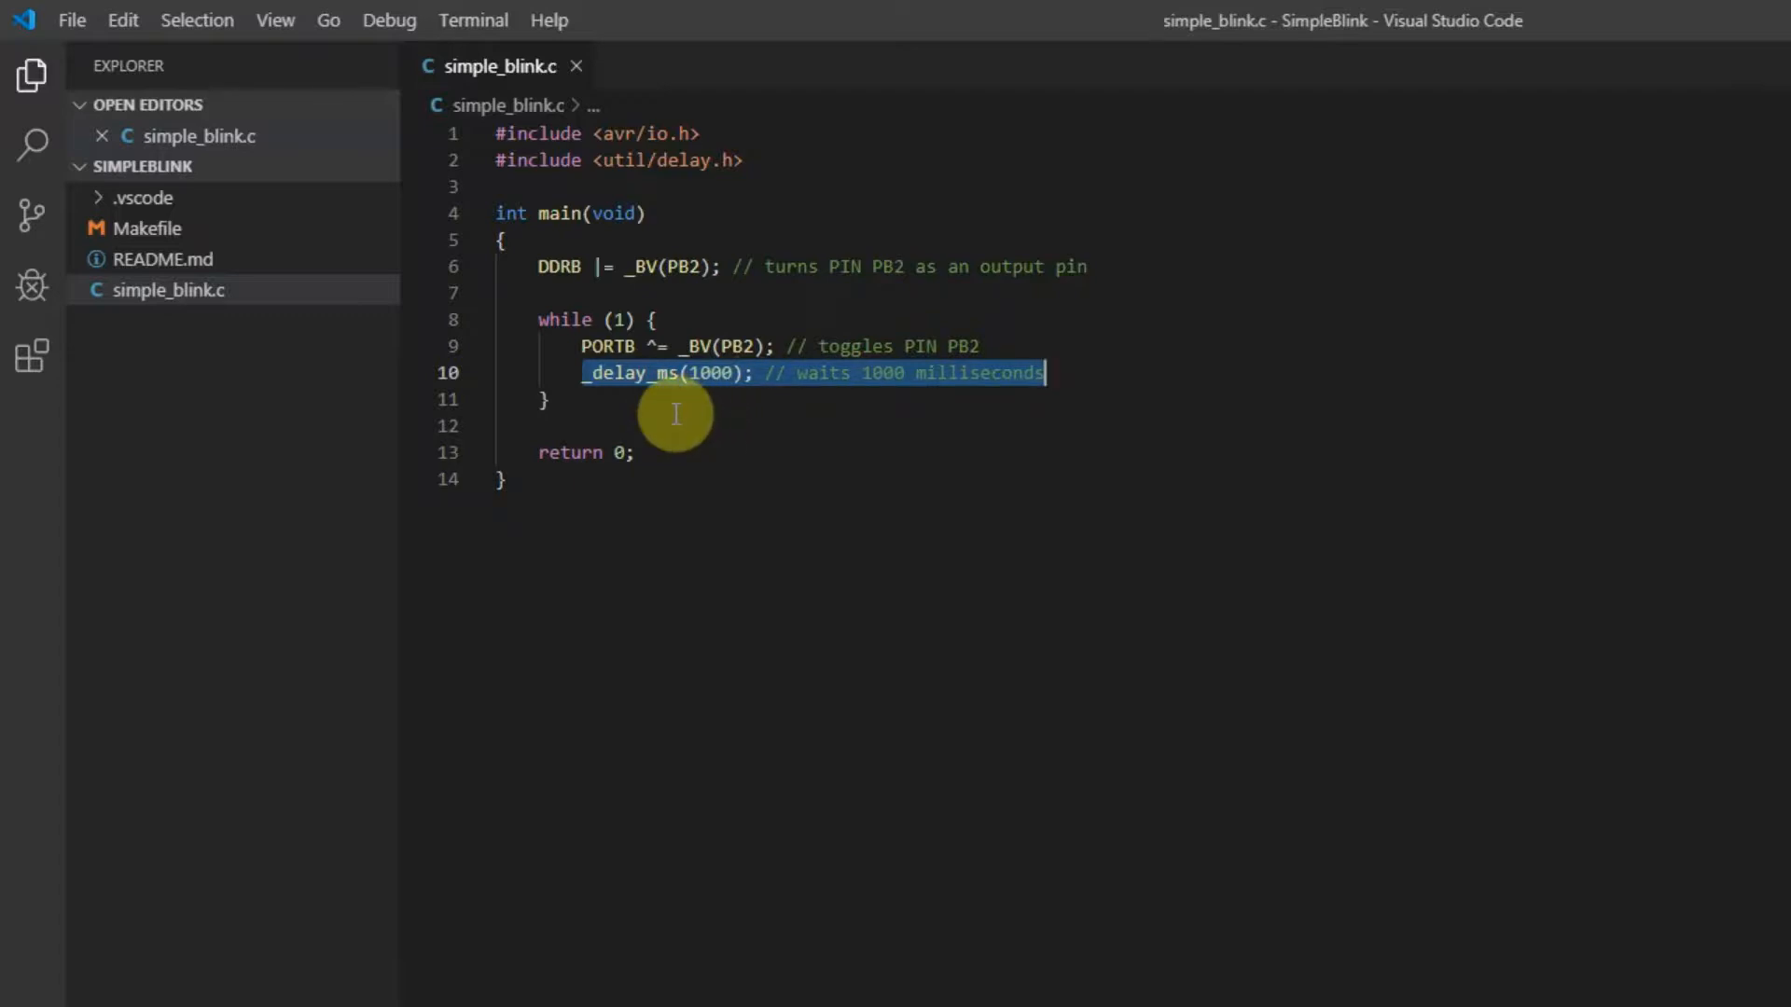
mouse_move(668, 409)
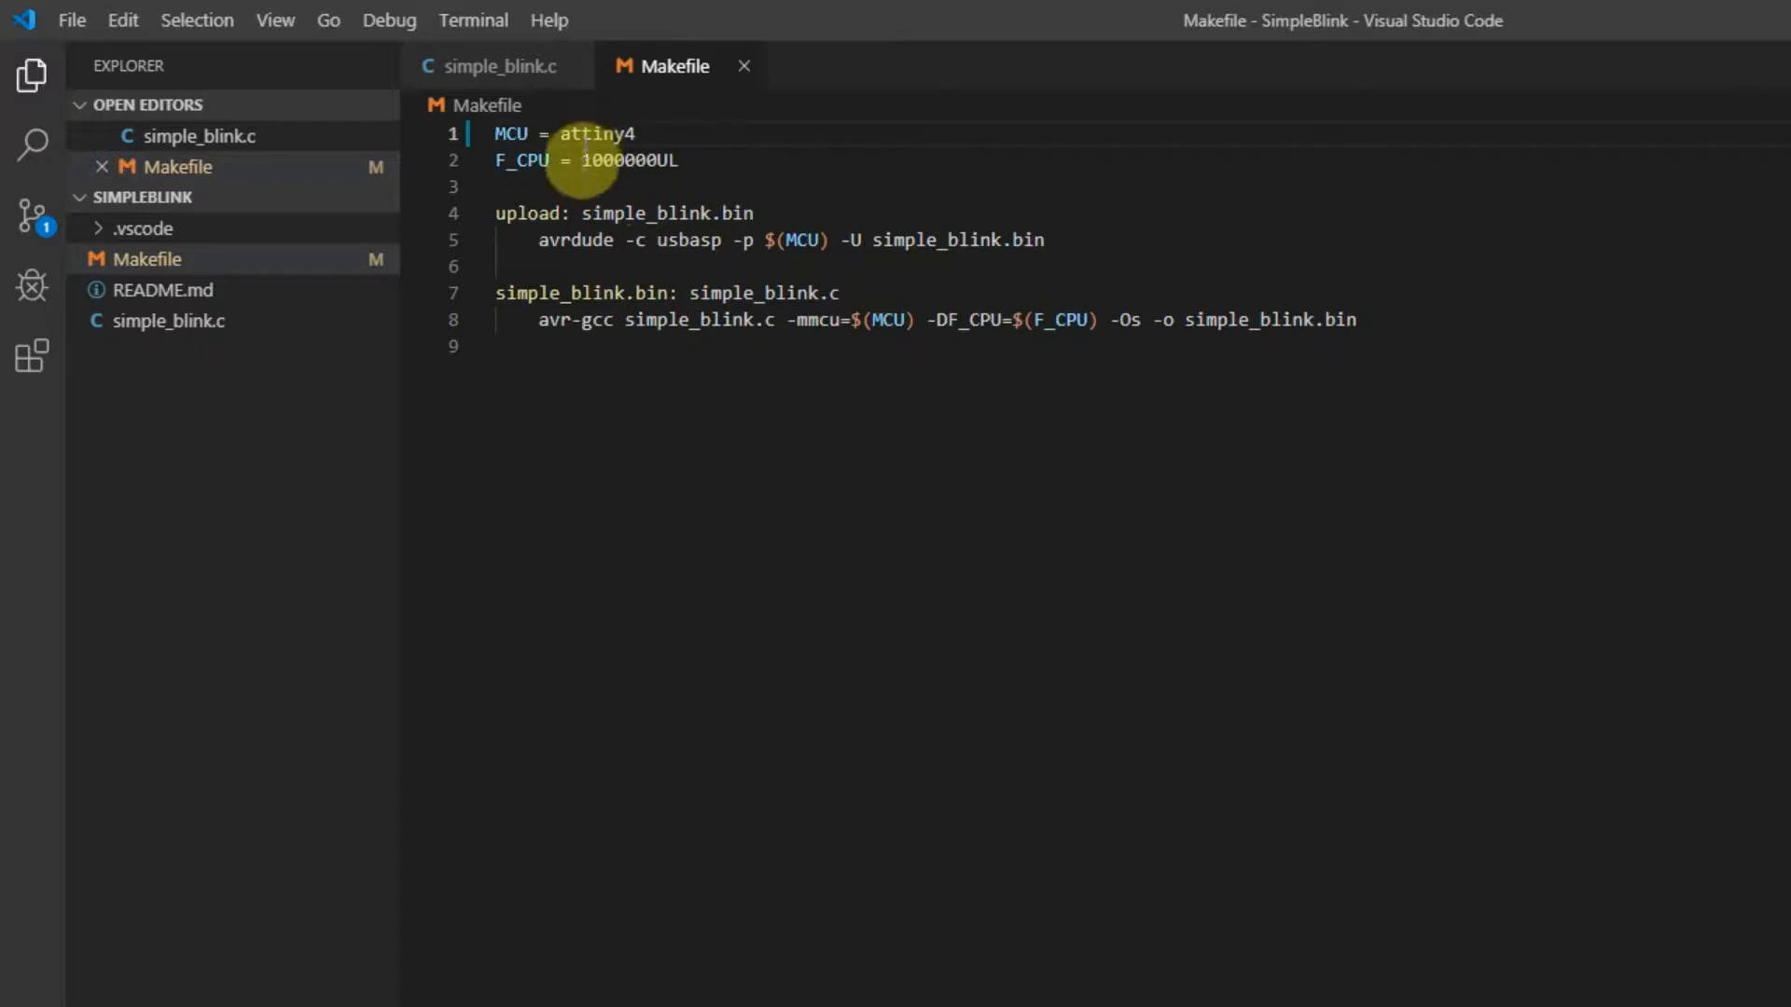
Select the attiny4 target in the Makefile and run the make task to build and flash simple_blink.bin
double_click(595, 134)
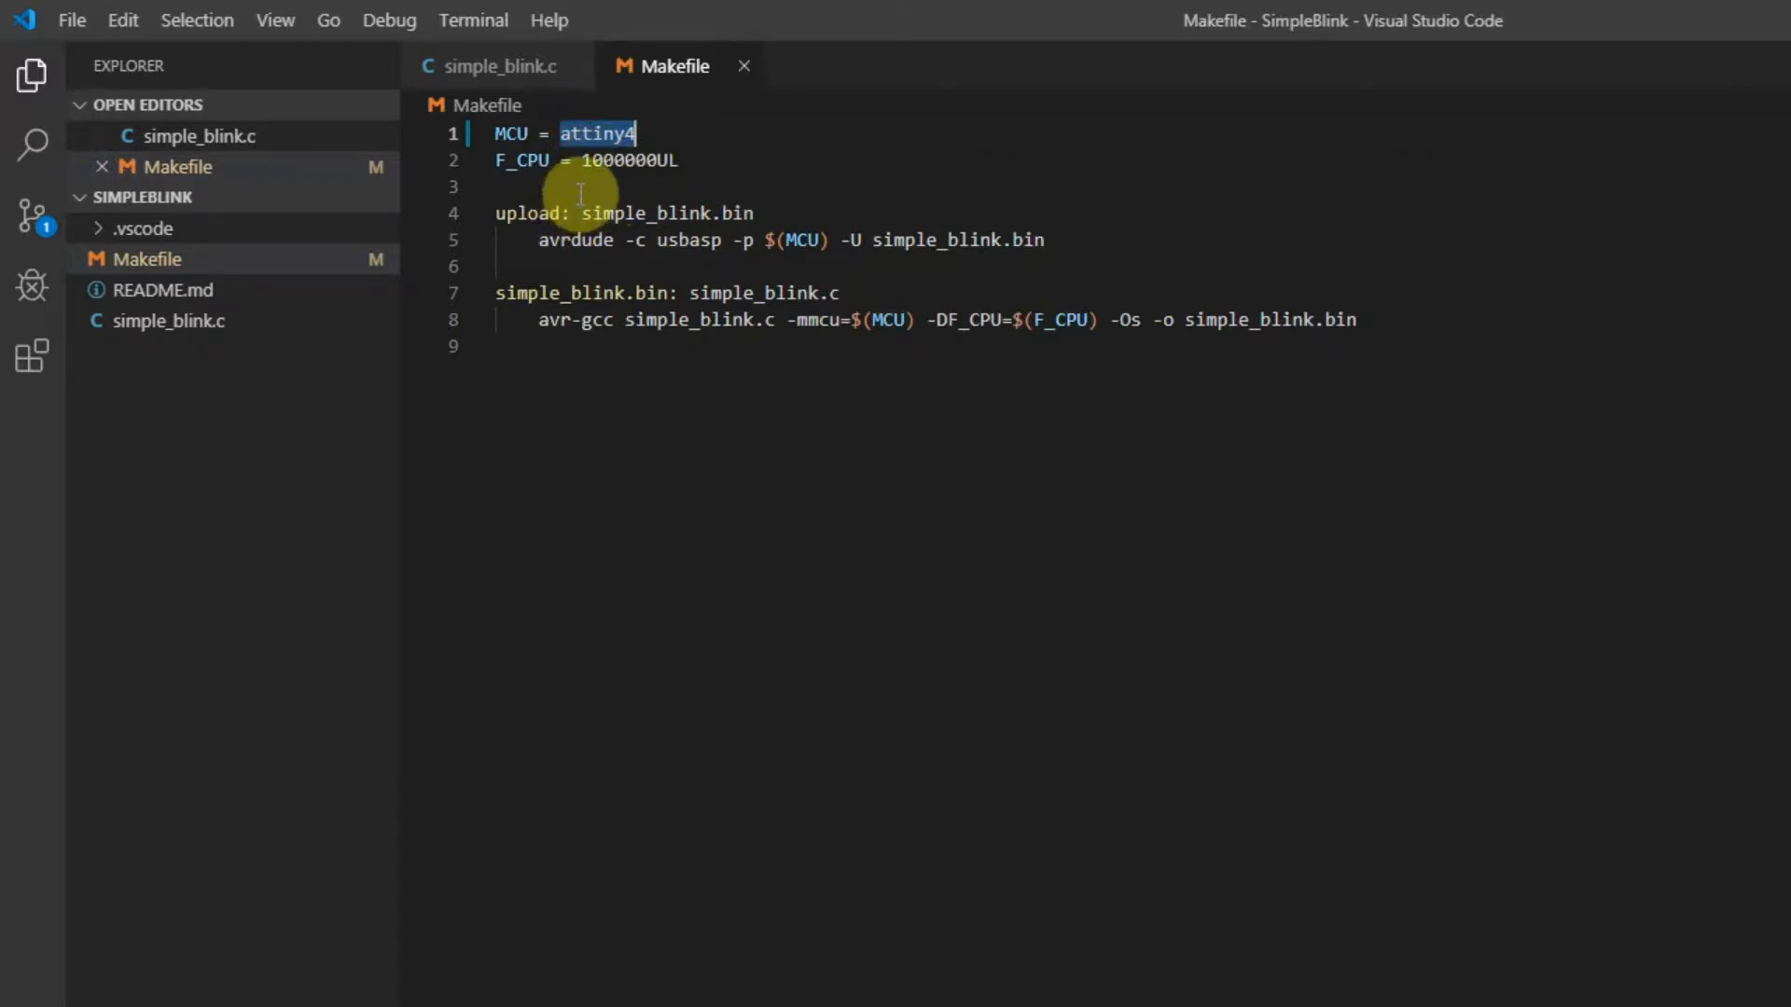
left_click(496, 65)
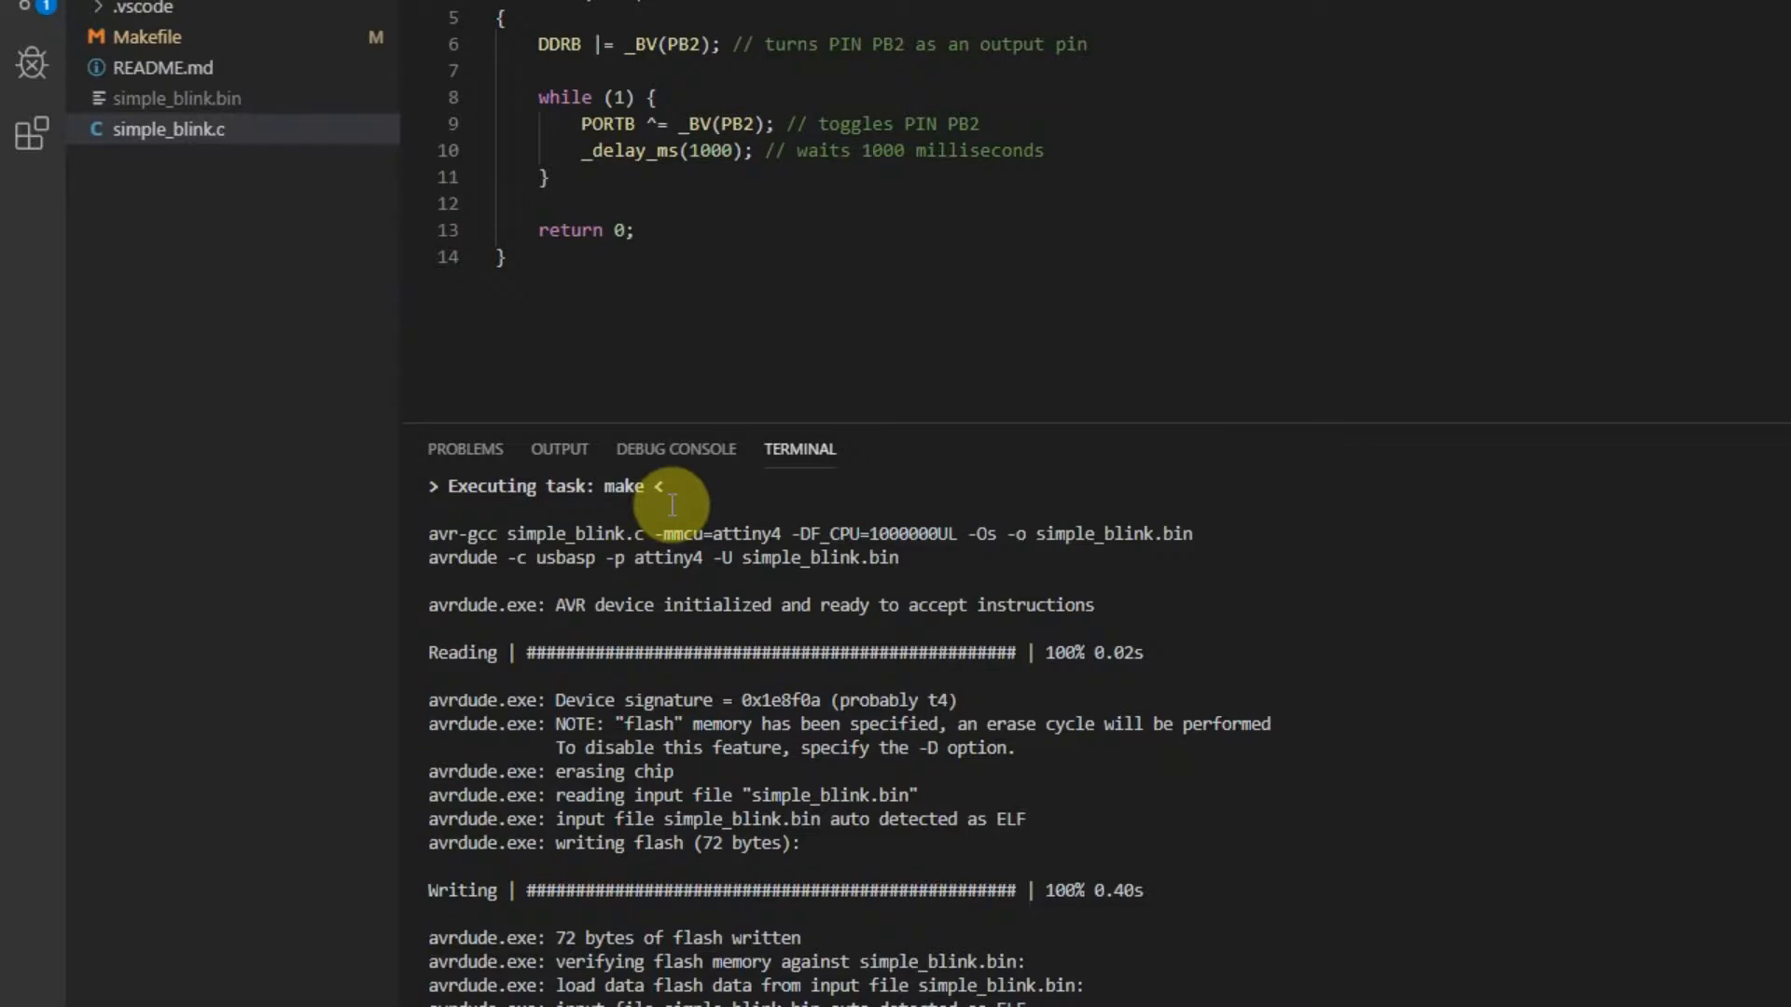
Scroll through the avrdude upload output in the terminal
scroll("down", 3)
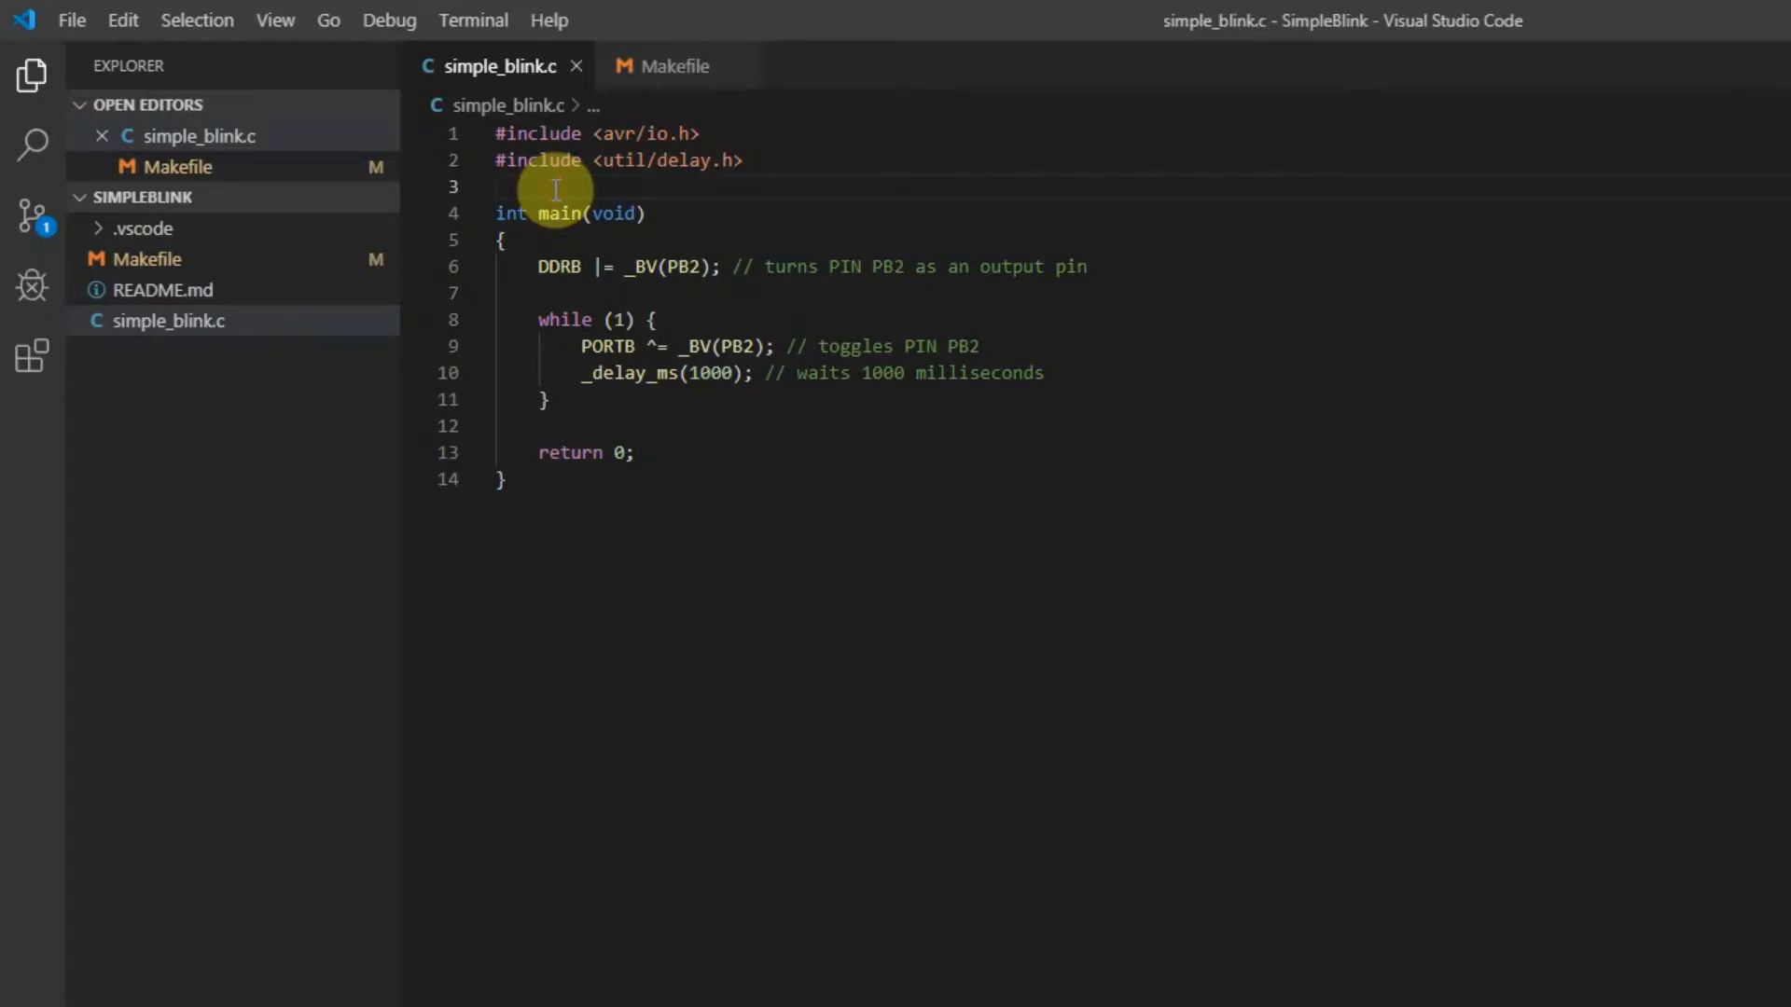
left_click(672, 66)
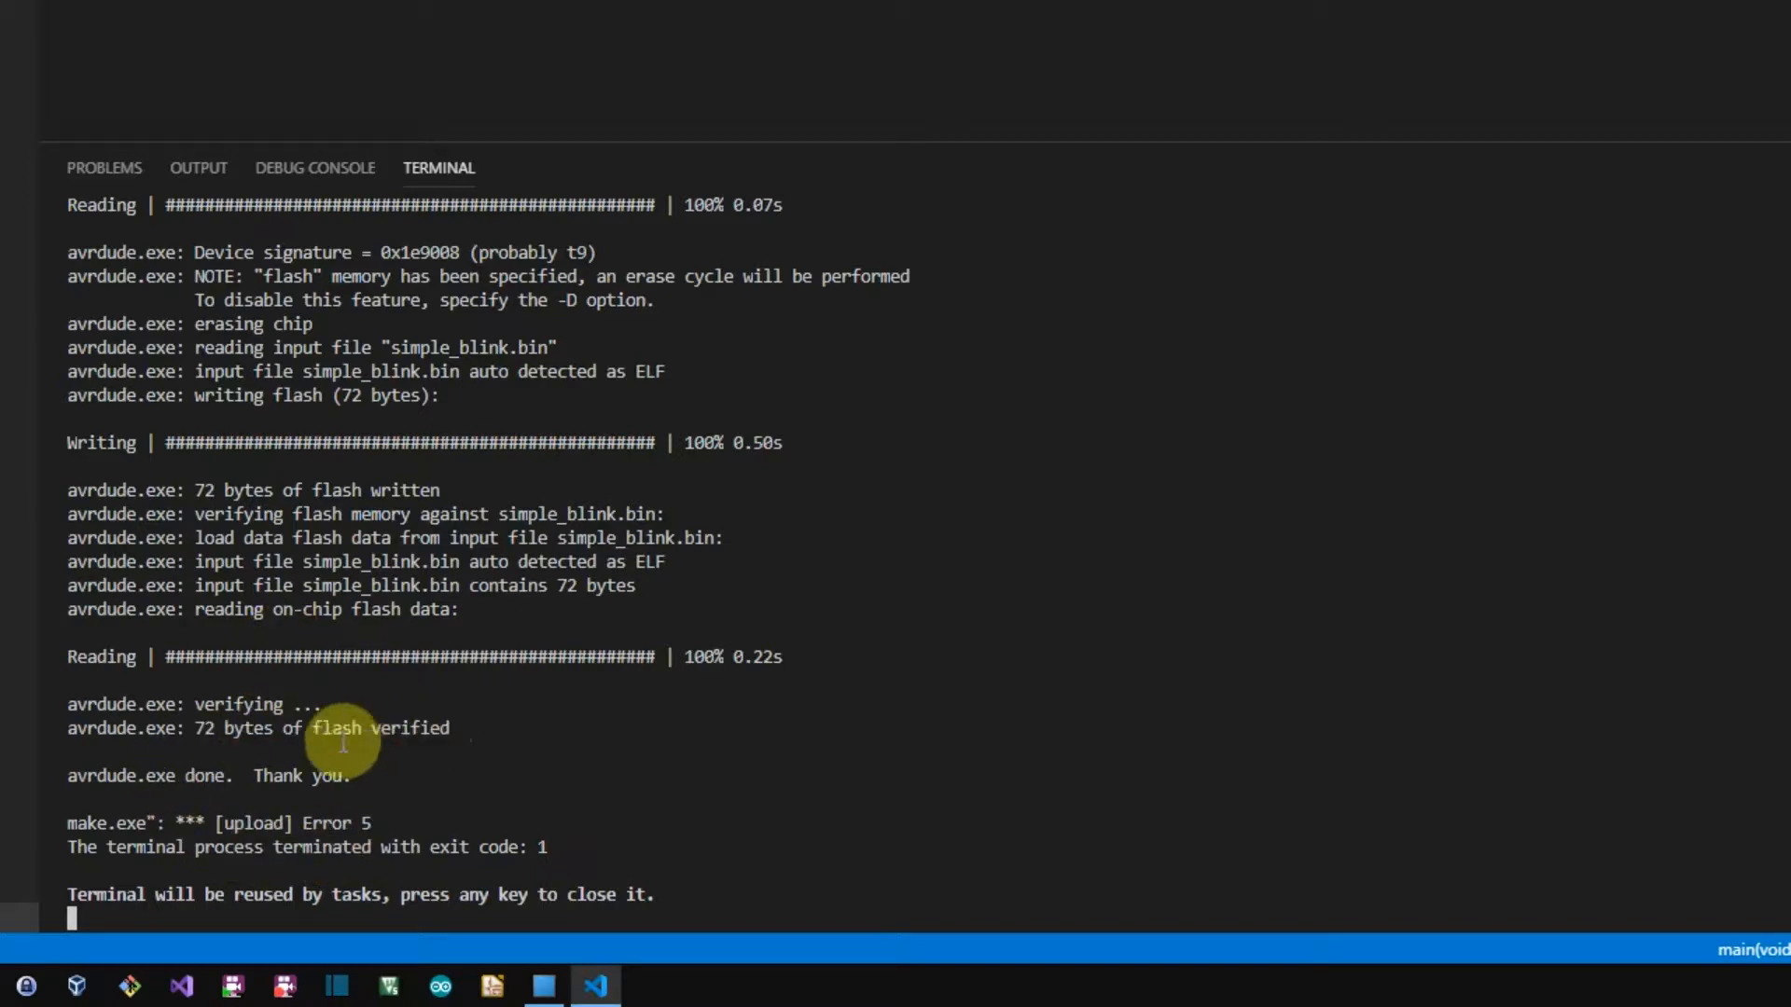
mouse_move(92, 811)
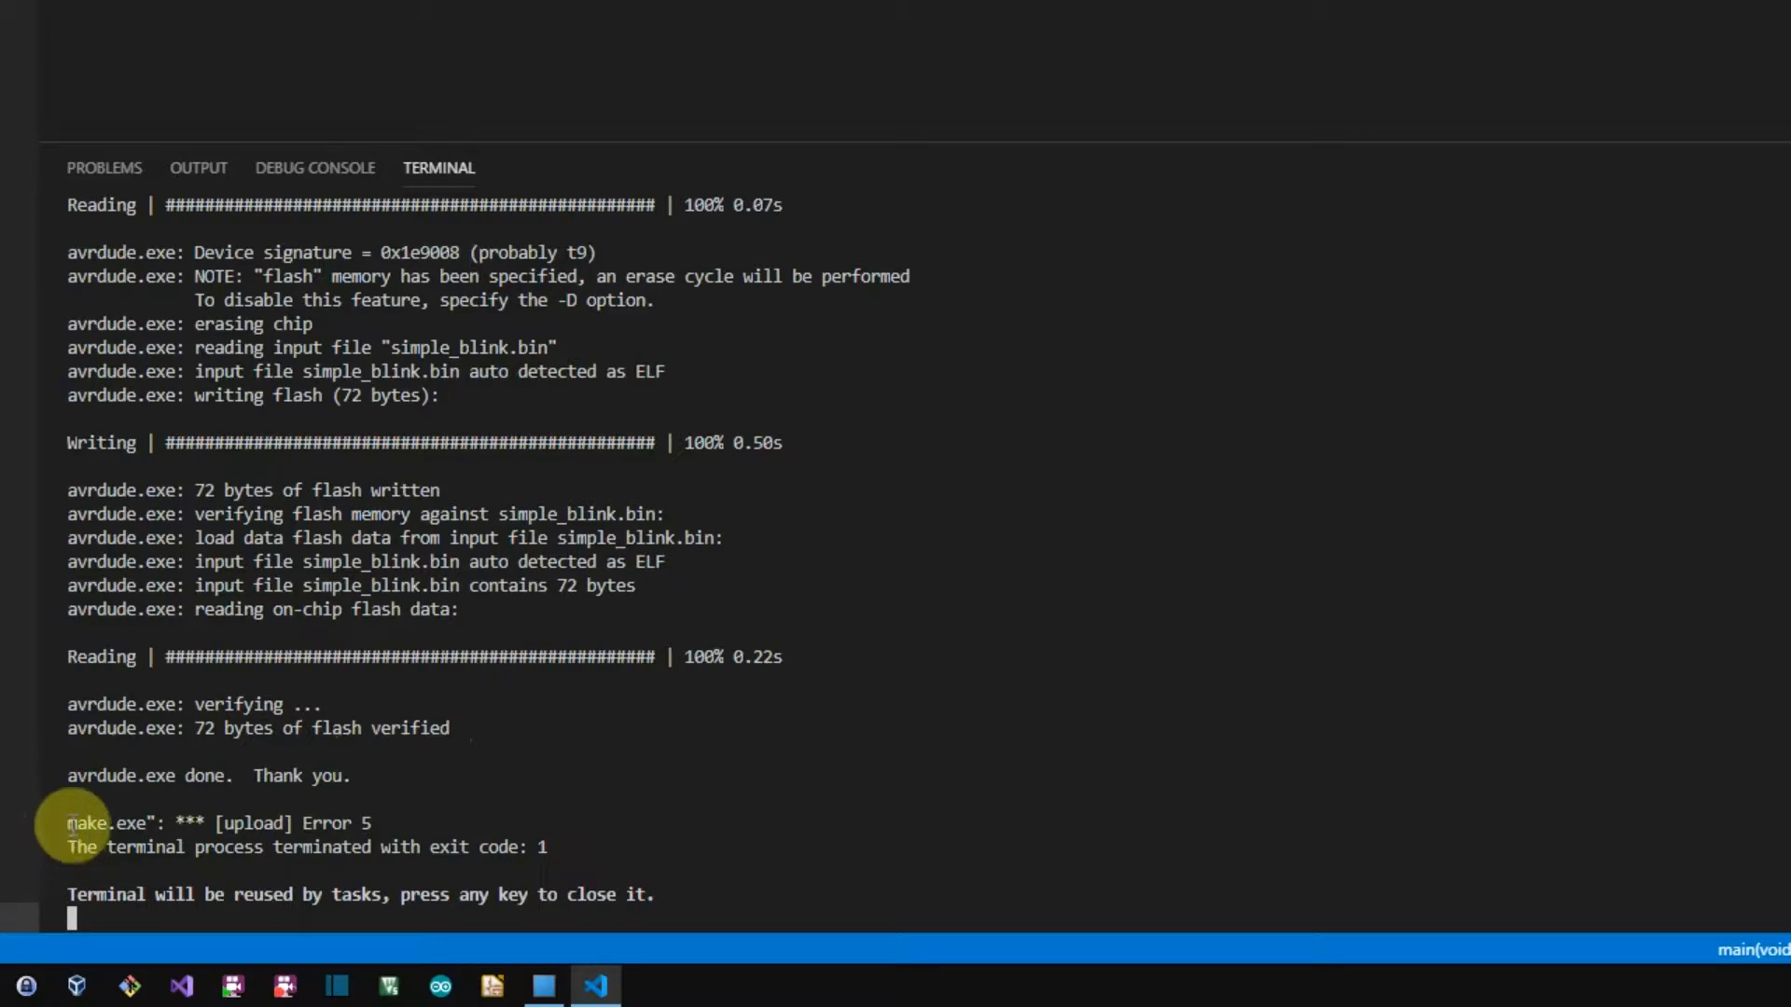
Highlight the make.exe Error 5 line in the terminal output
double_click(216, 822)
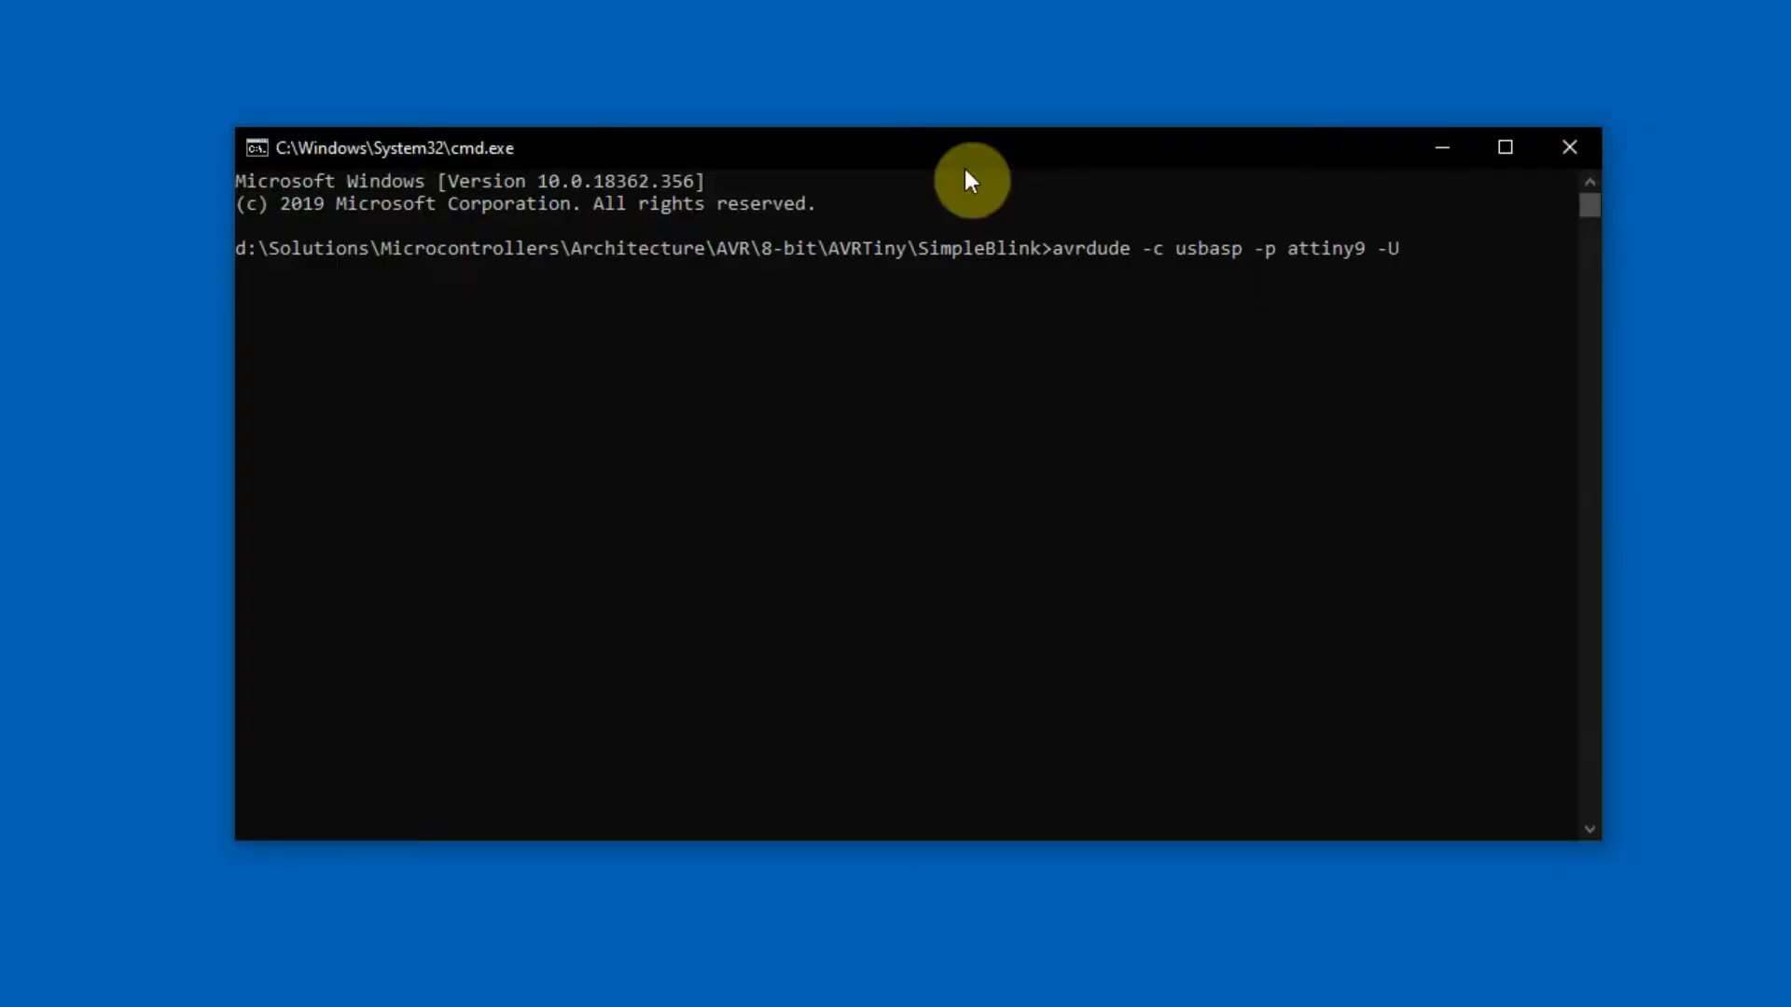
type("simple_blink.bin")
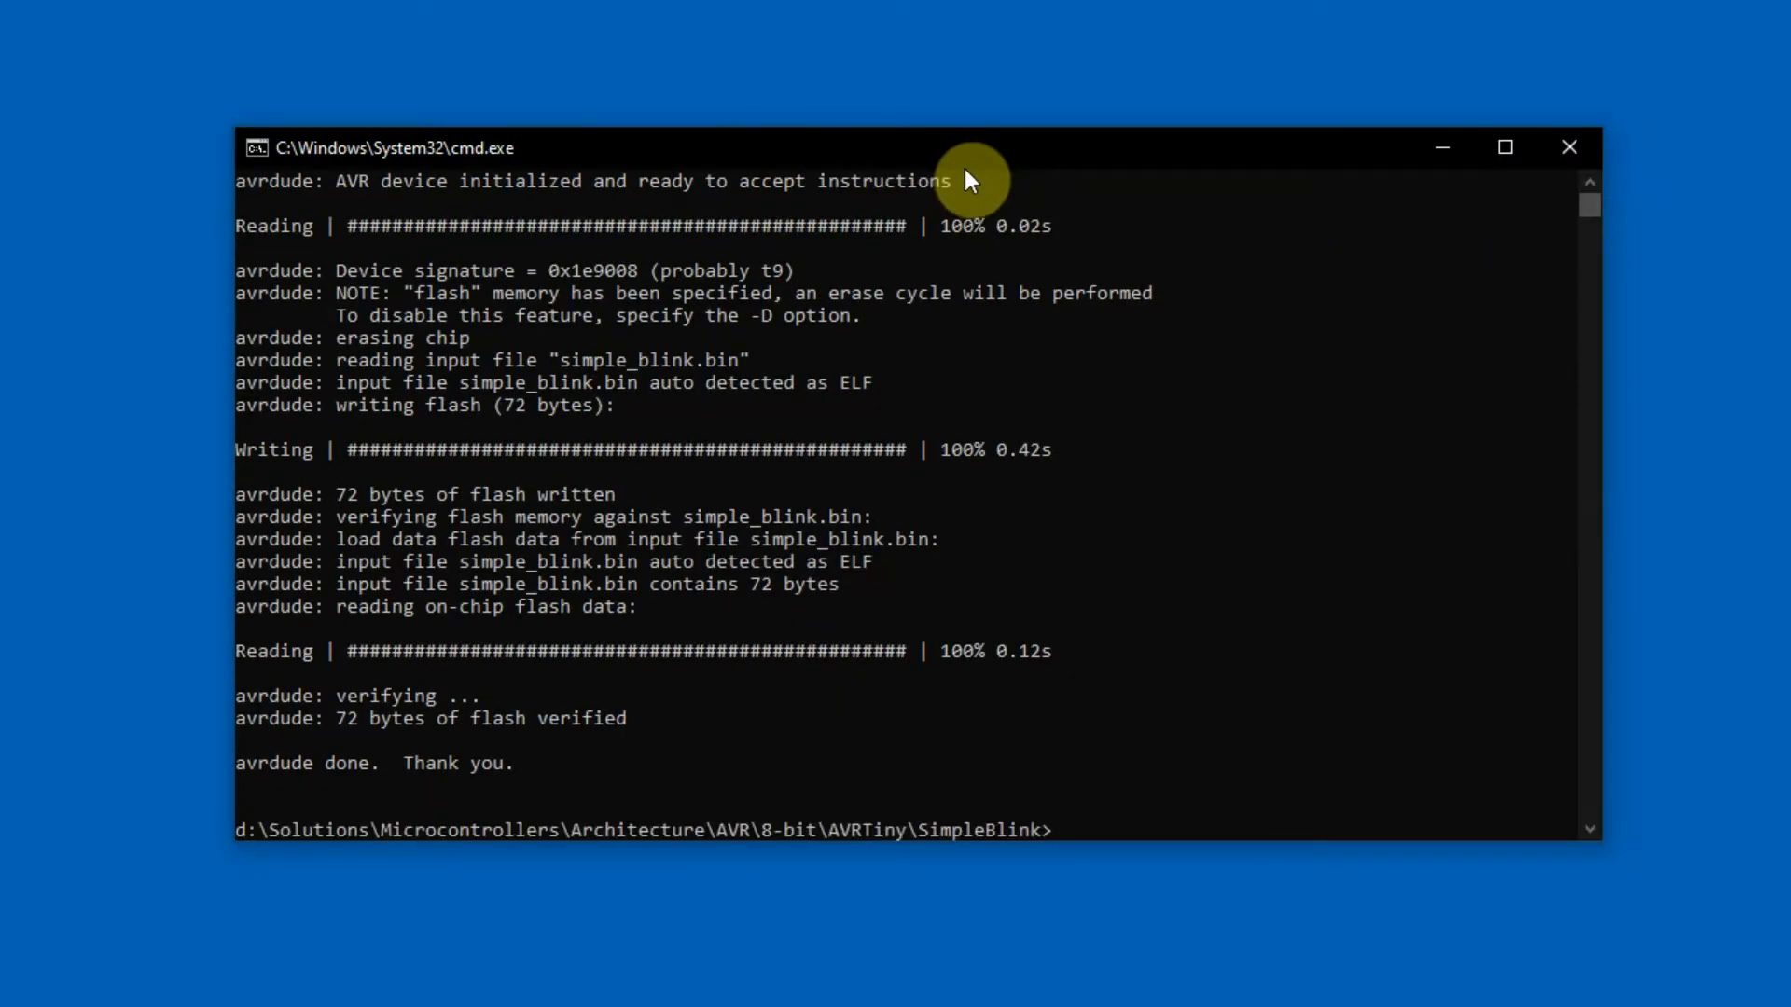
type("echo")
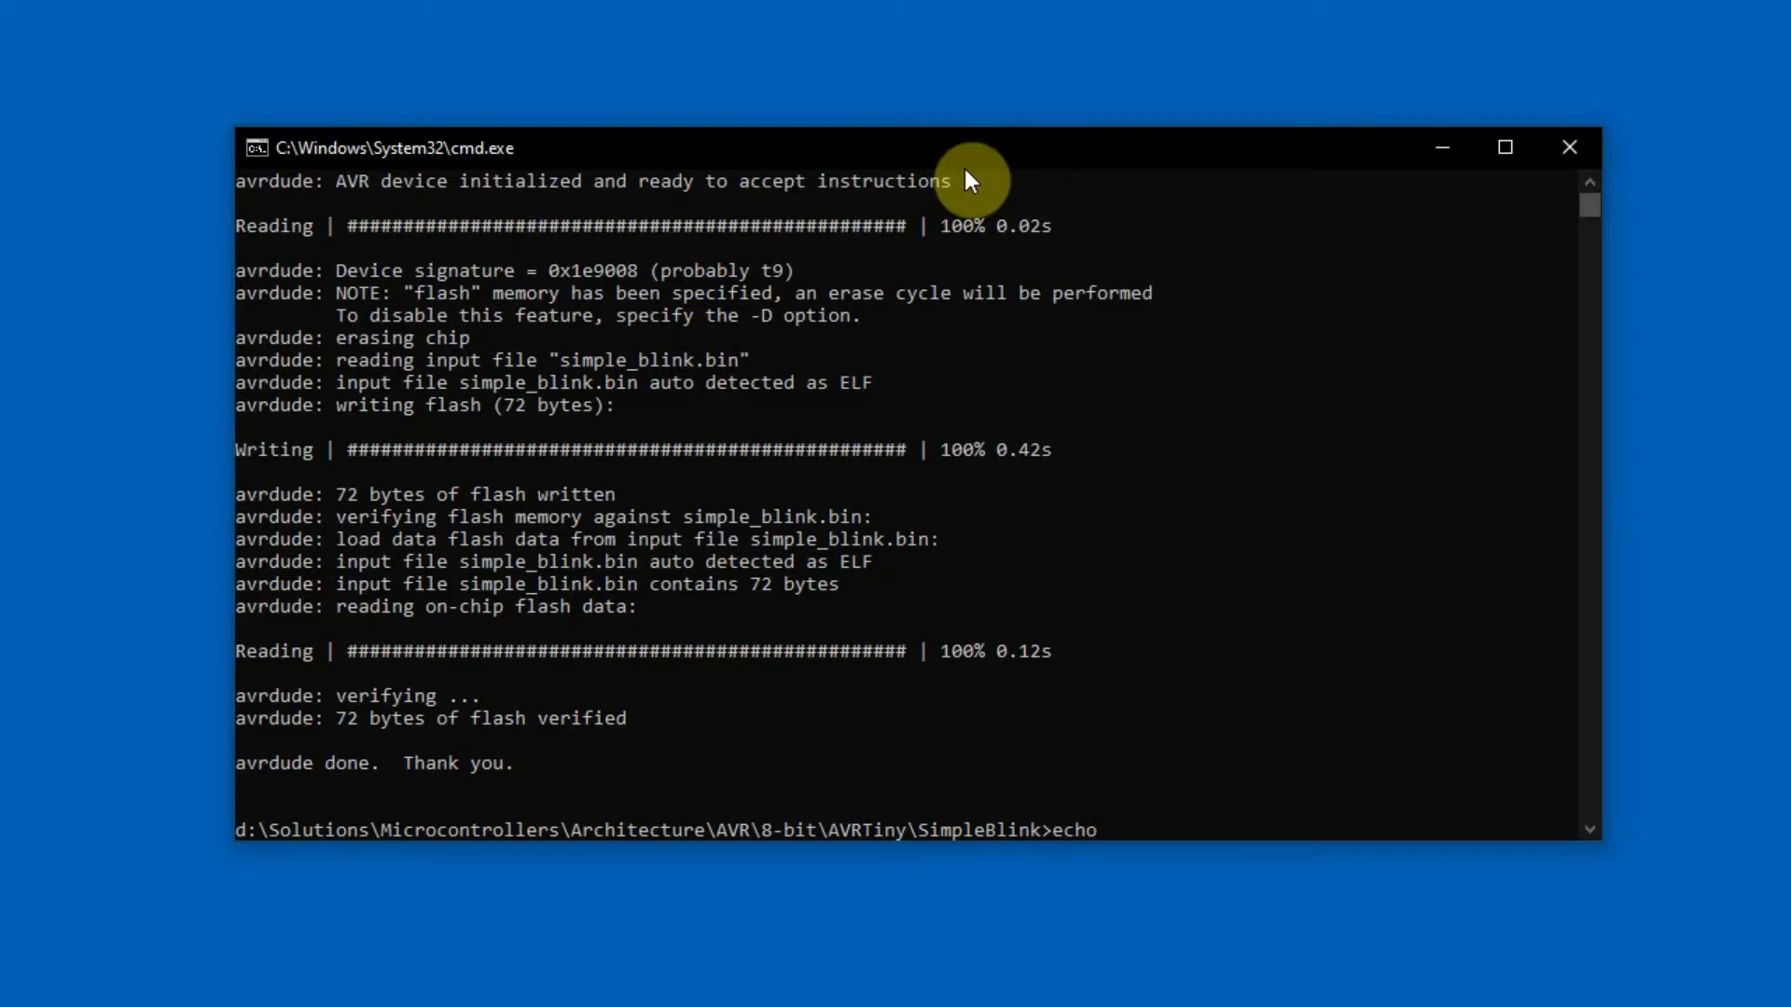
type("%ER%")
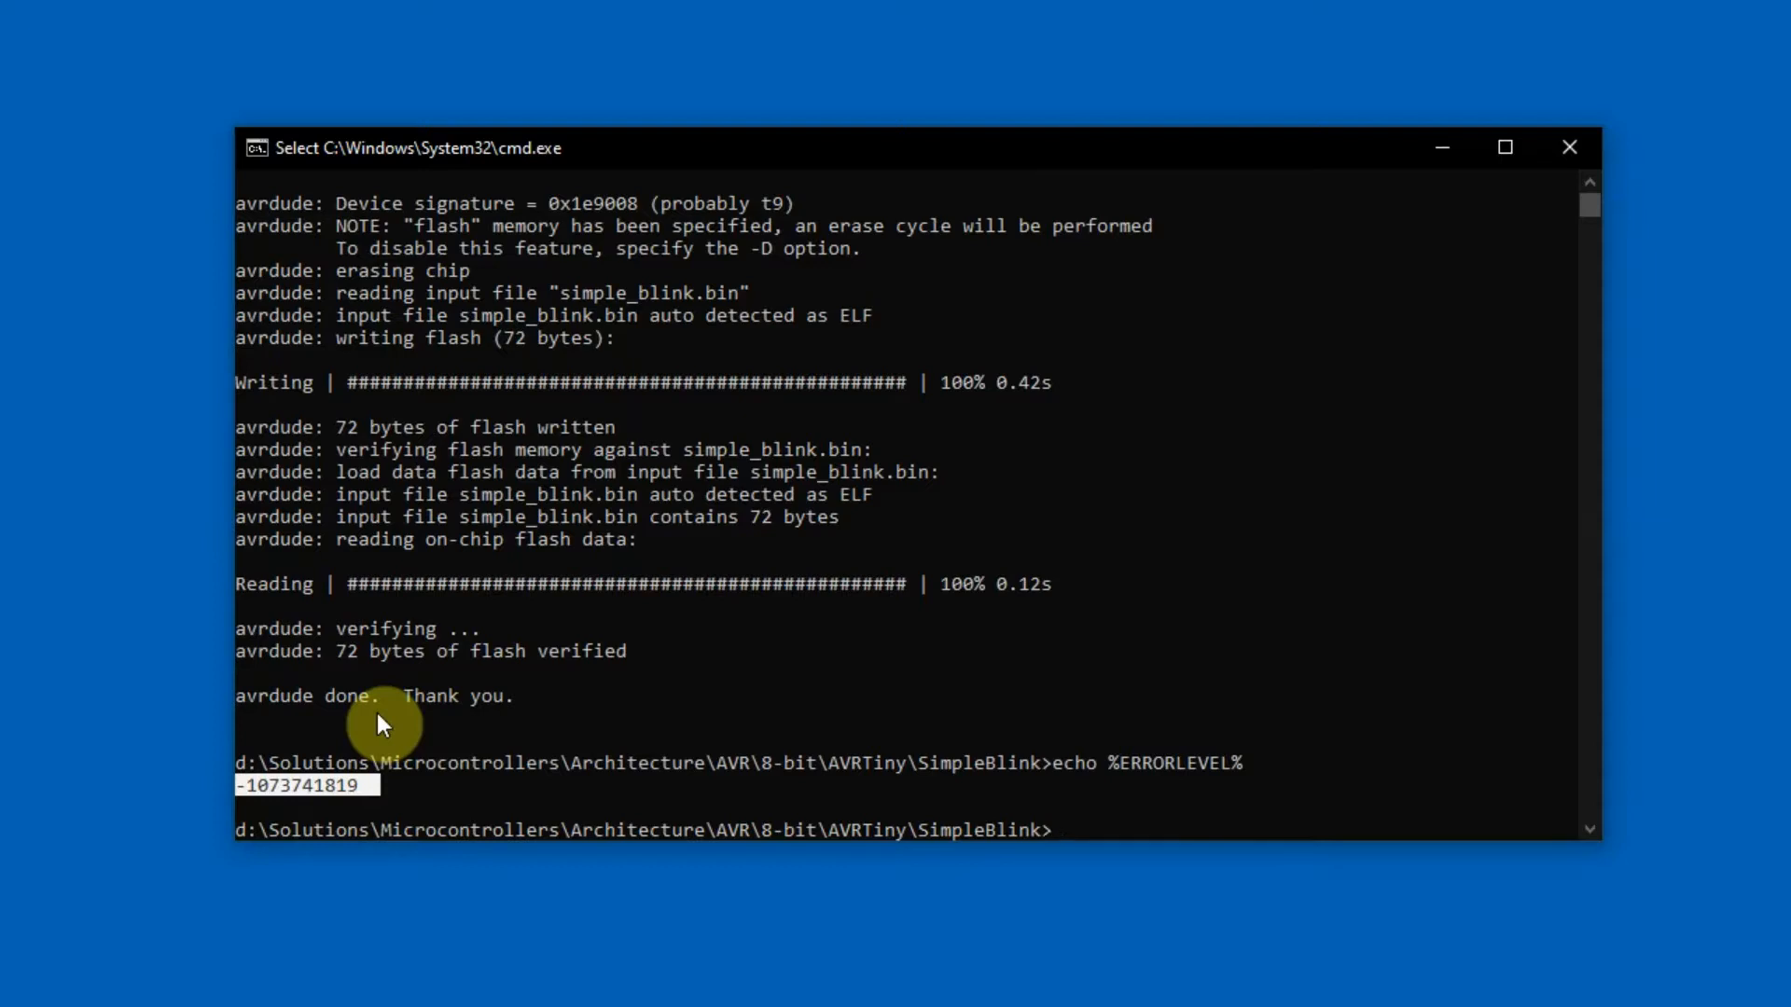
Run 'avrdude -c usbasp -p attiny10 -U simple_blink.bin', then show the Savannah avrdude bug list address
type("avrdude -c usbasp -p attiny10 -U simple_blink.bin")
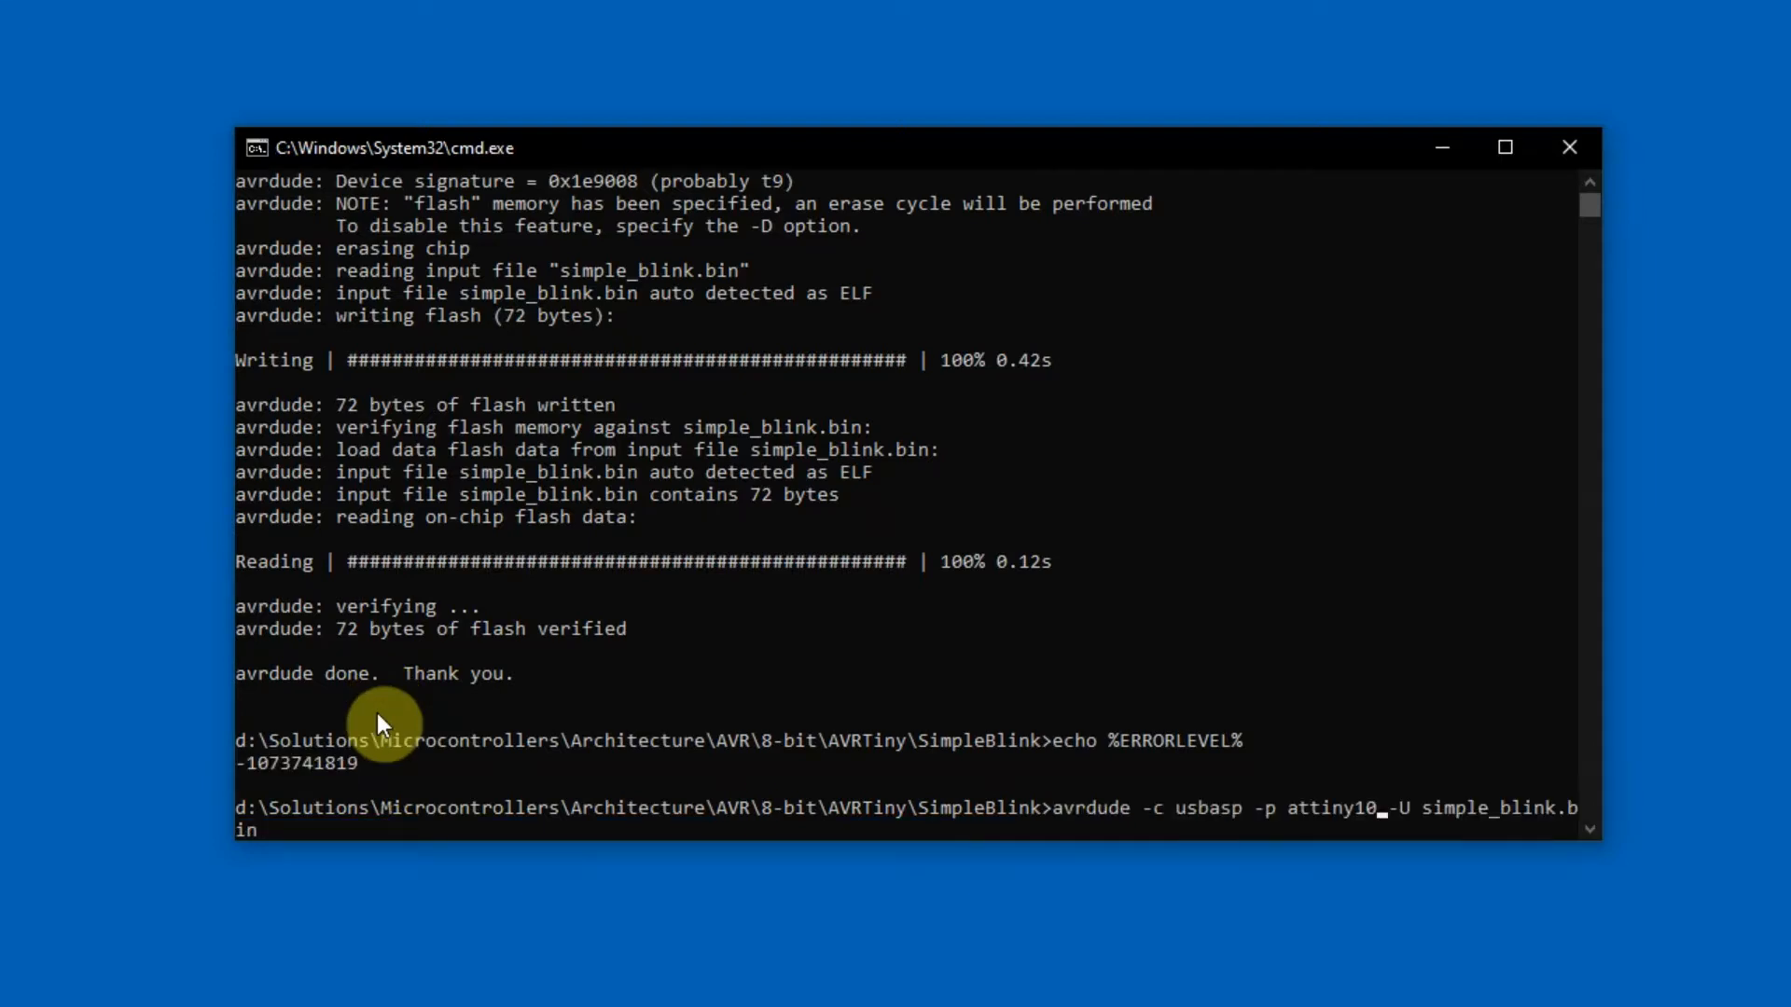
key("enter")
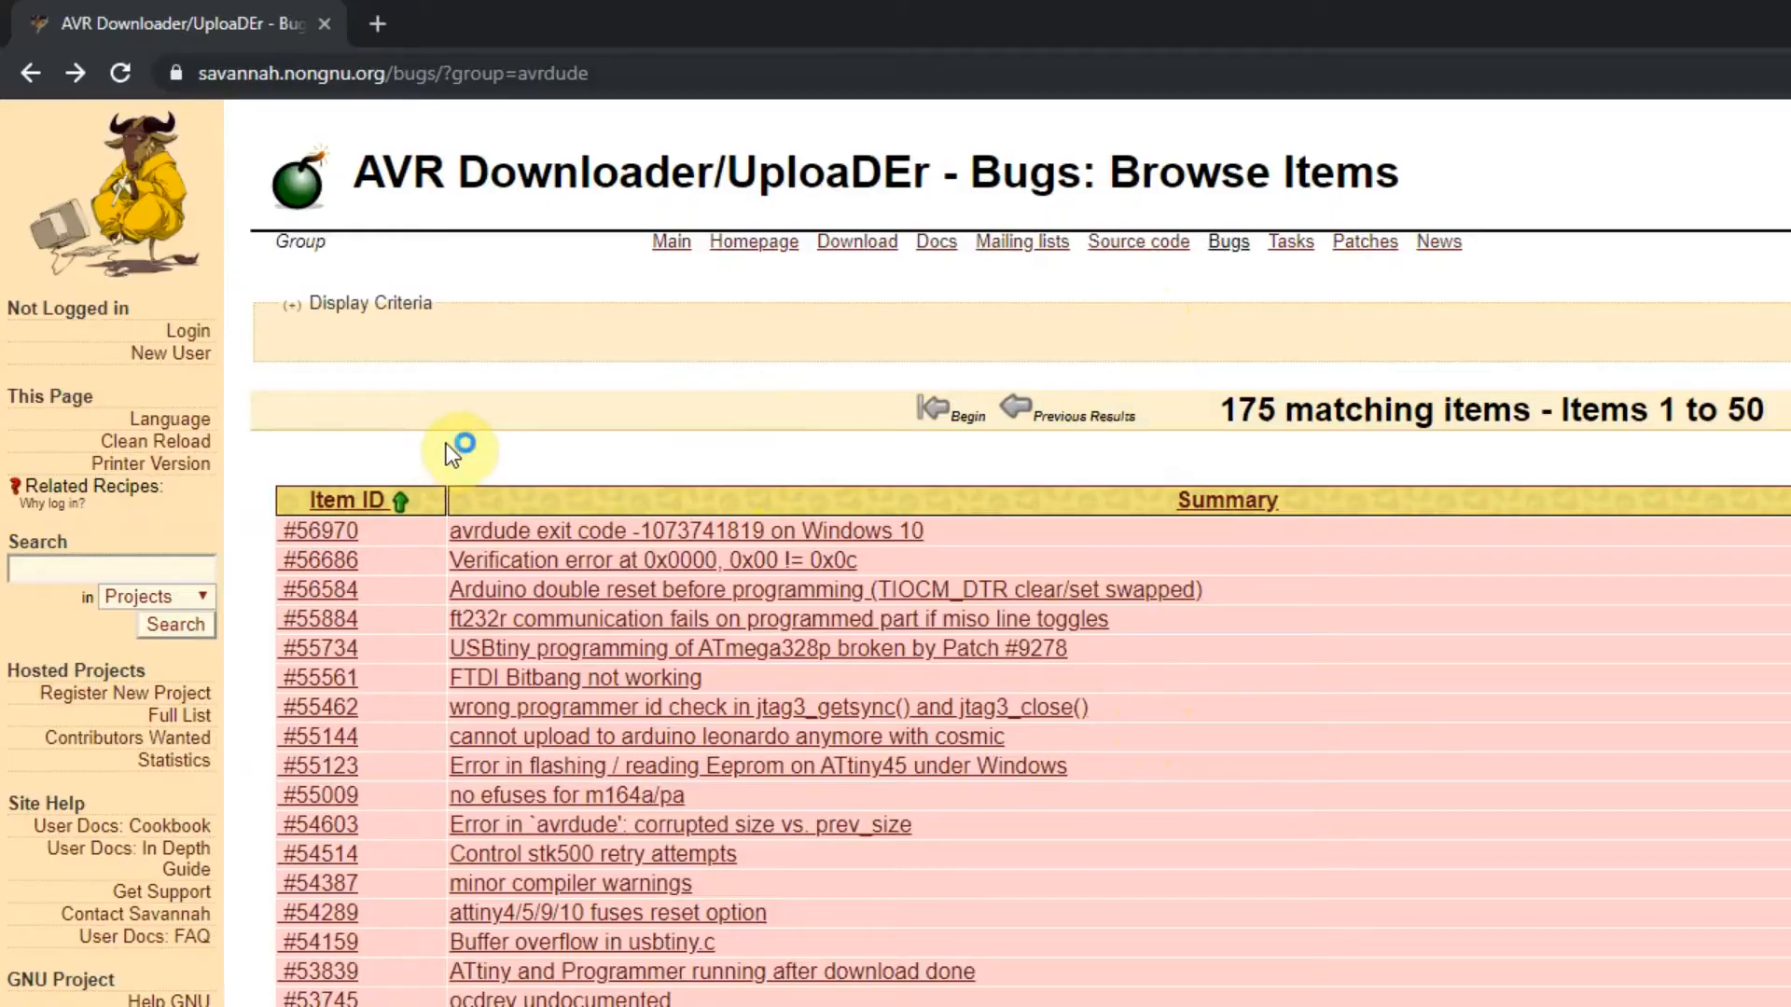
left_click(394, 72)
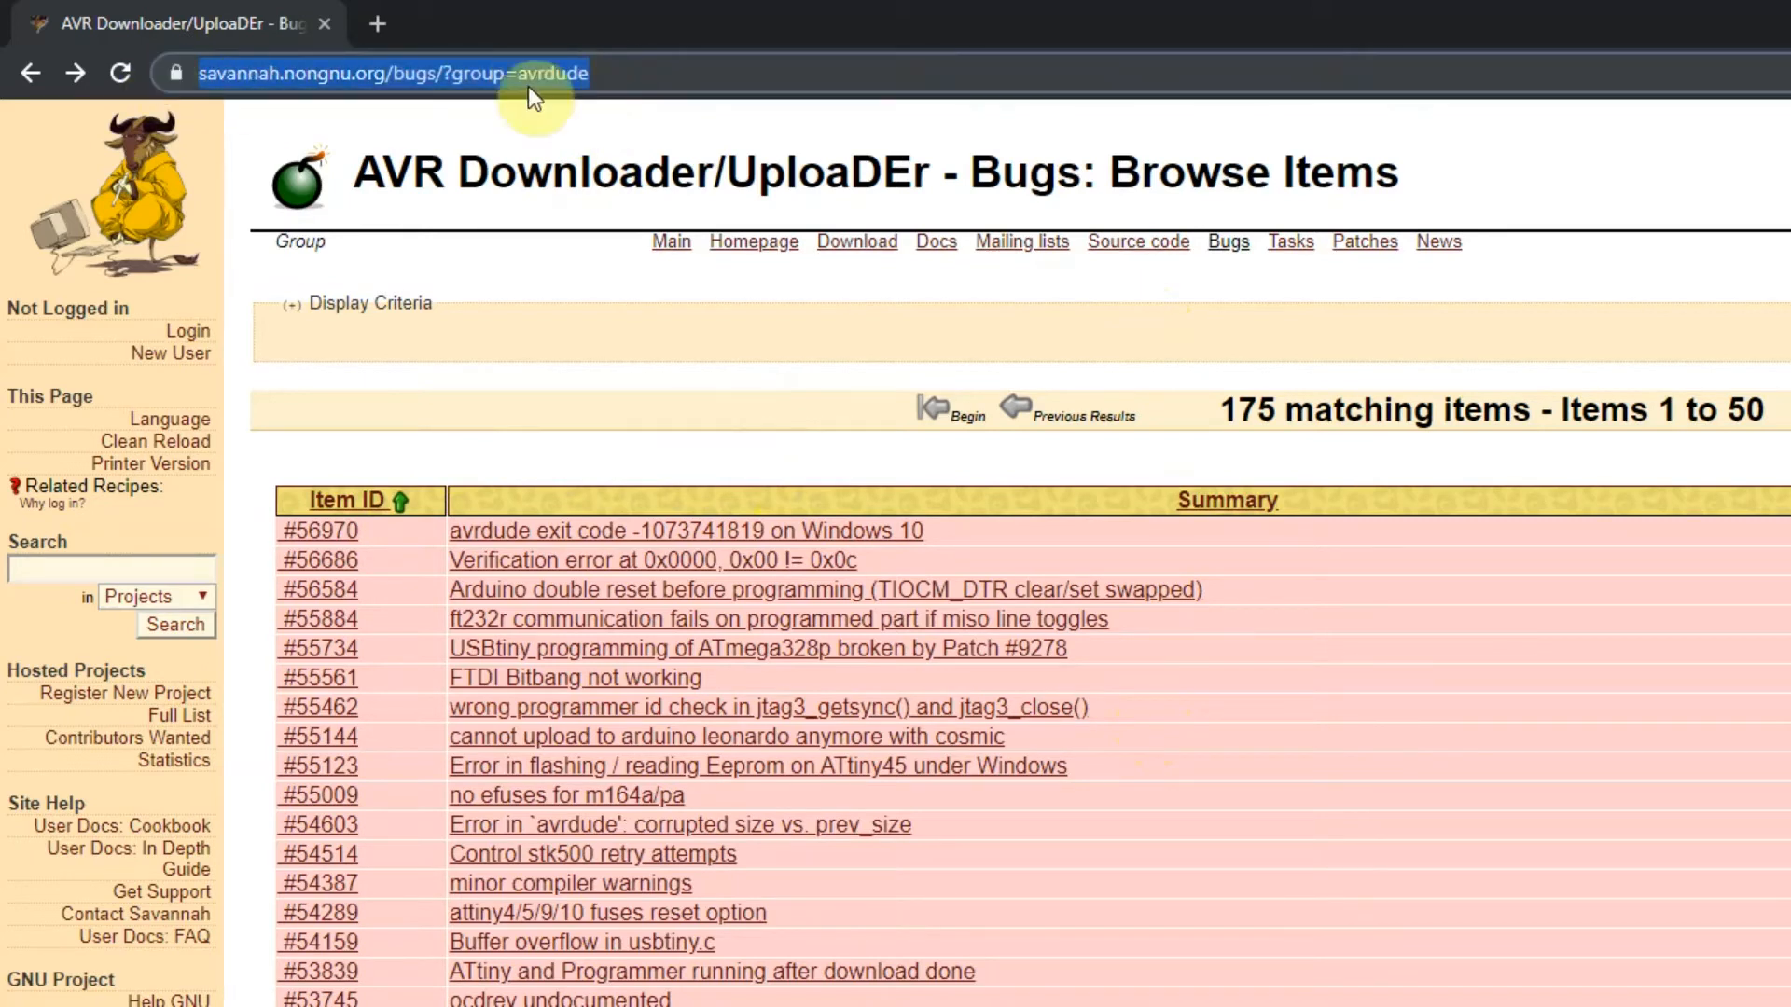
mouse_move(485, 285)
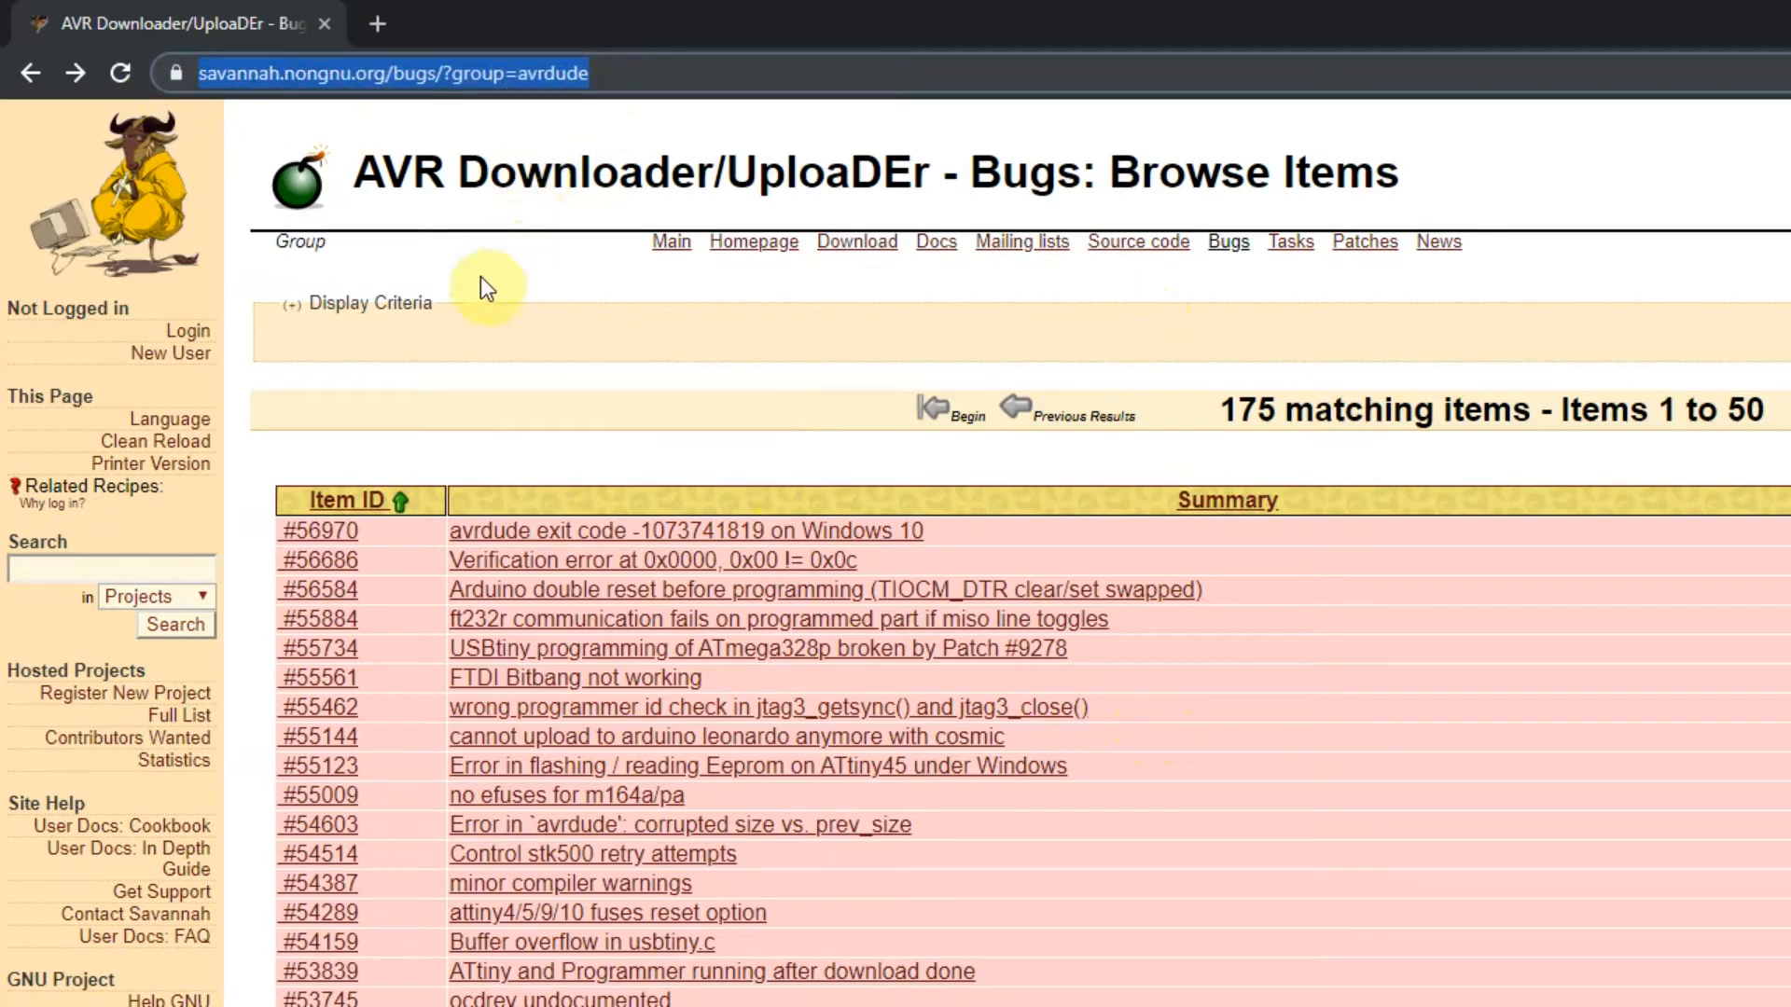